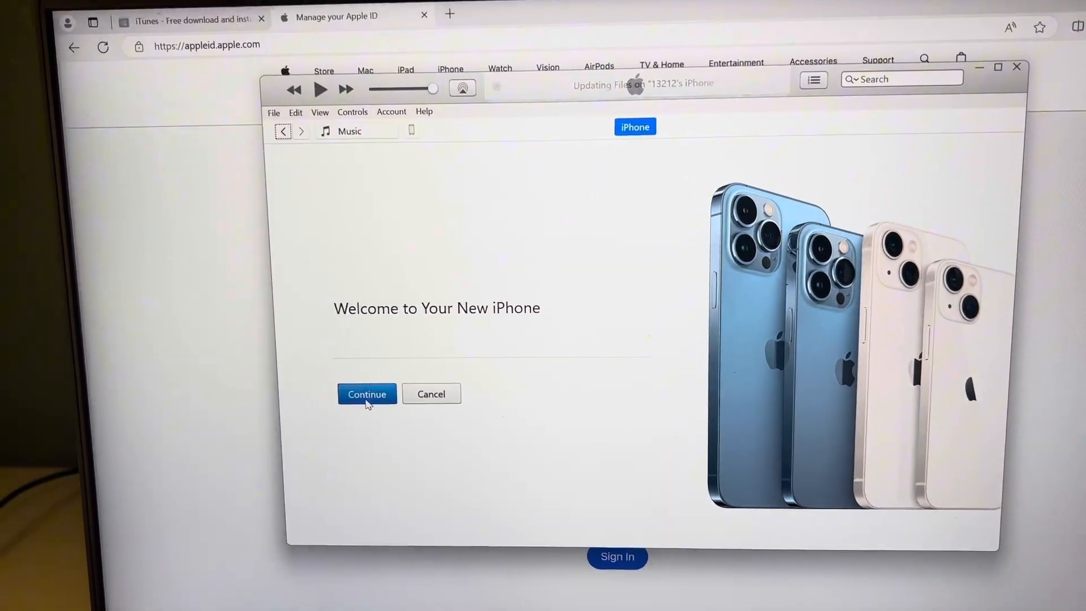
- Continue past the Welcome and Sync with iTunes screens to the iPhone 6 Plus Summary
left_click(367, 394)
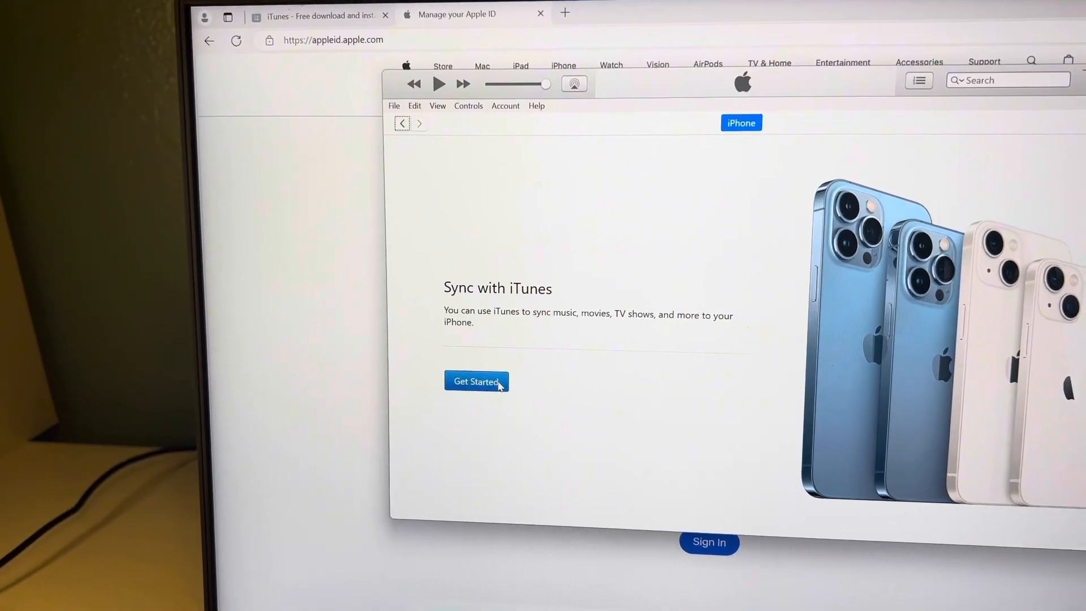
left_click(476, 381)
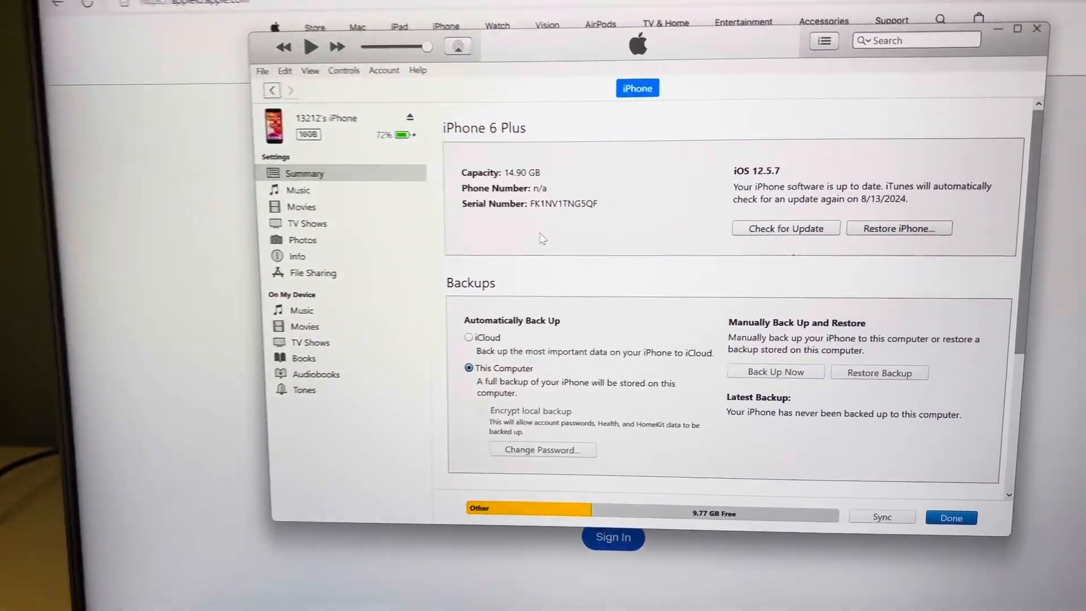